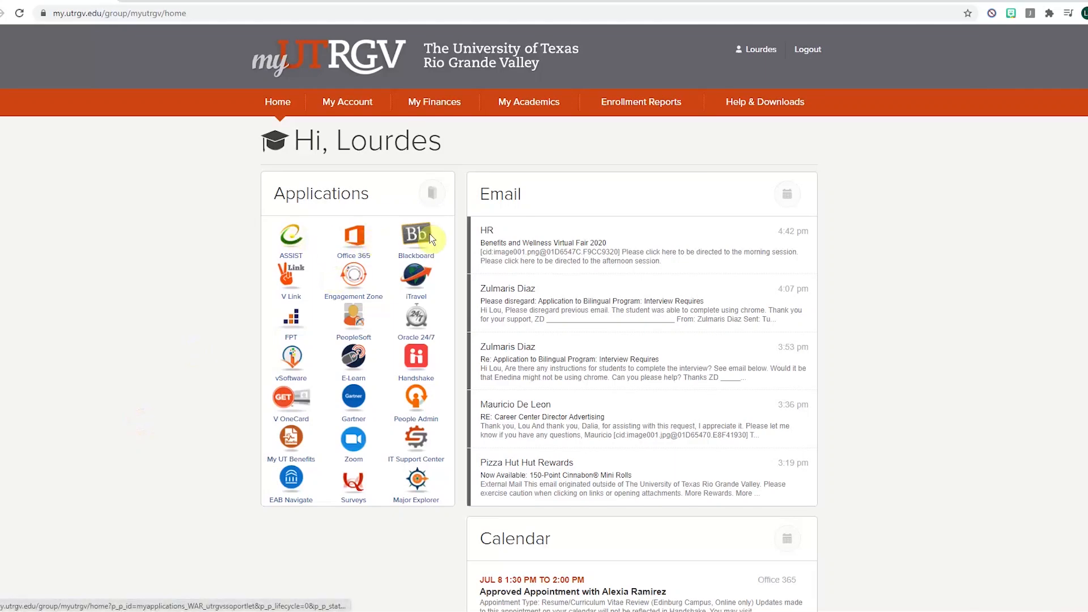
mouse_move(416, 352)
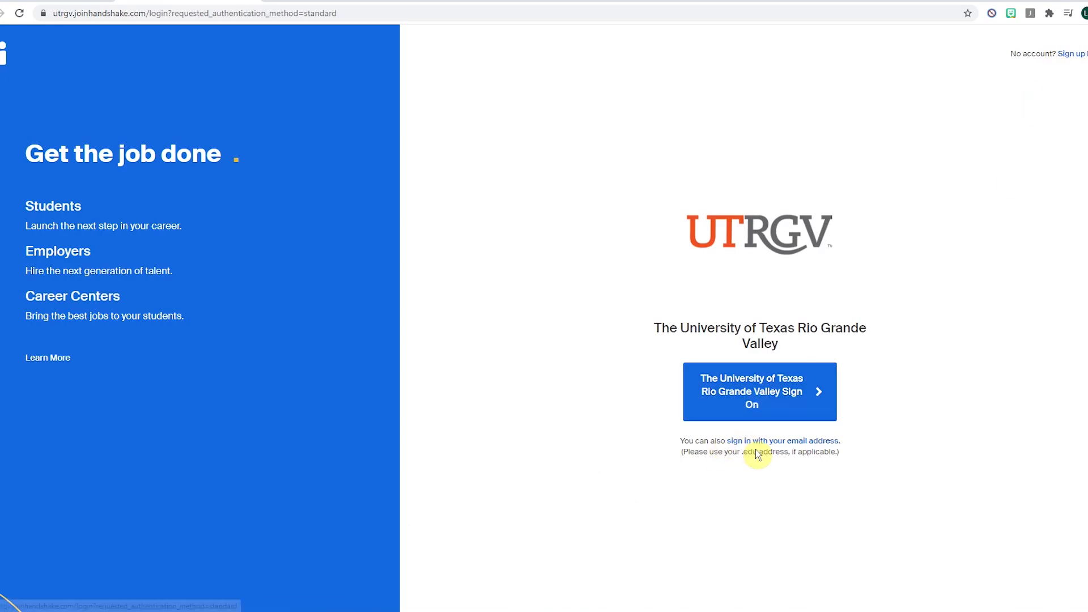
mouse_move(776, 445)
text(careercenter@utrgv)
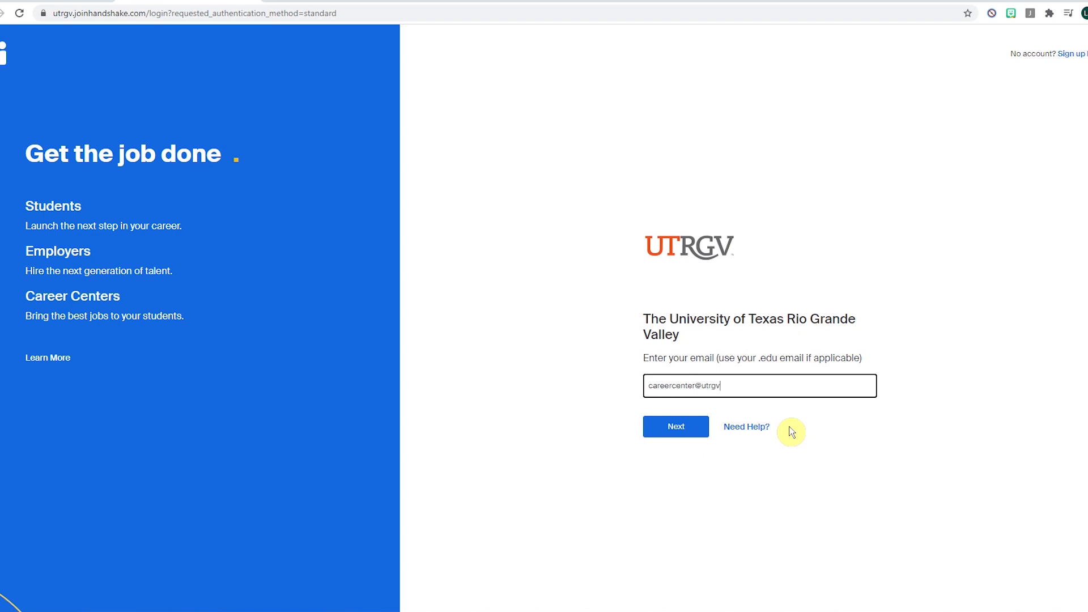
Submit the email sign-in, which reports no account on file
click(676, 426)
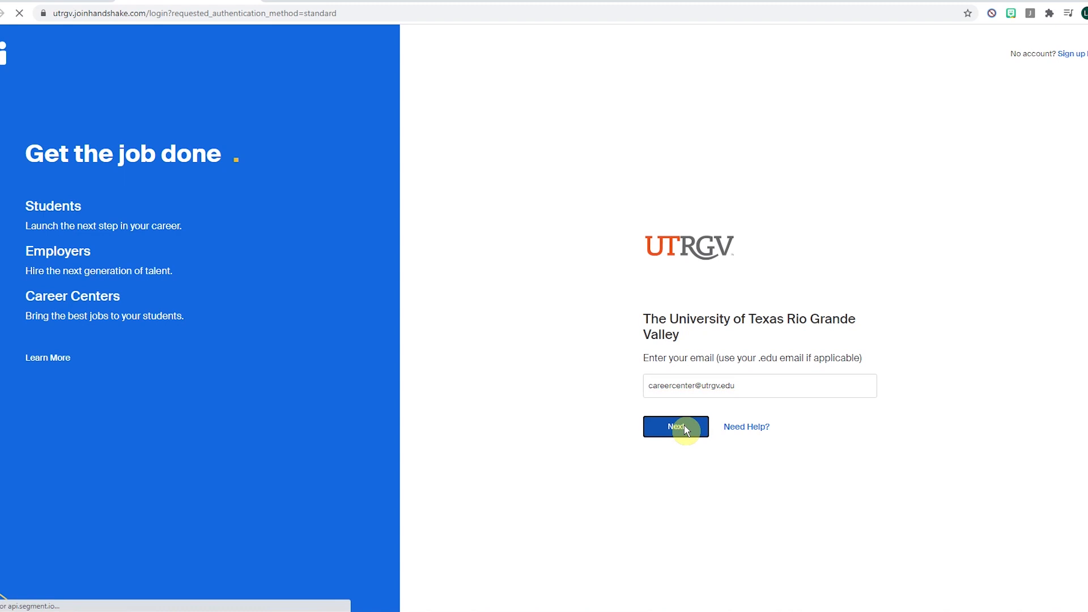
click(676, 426)
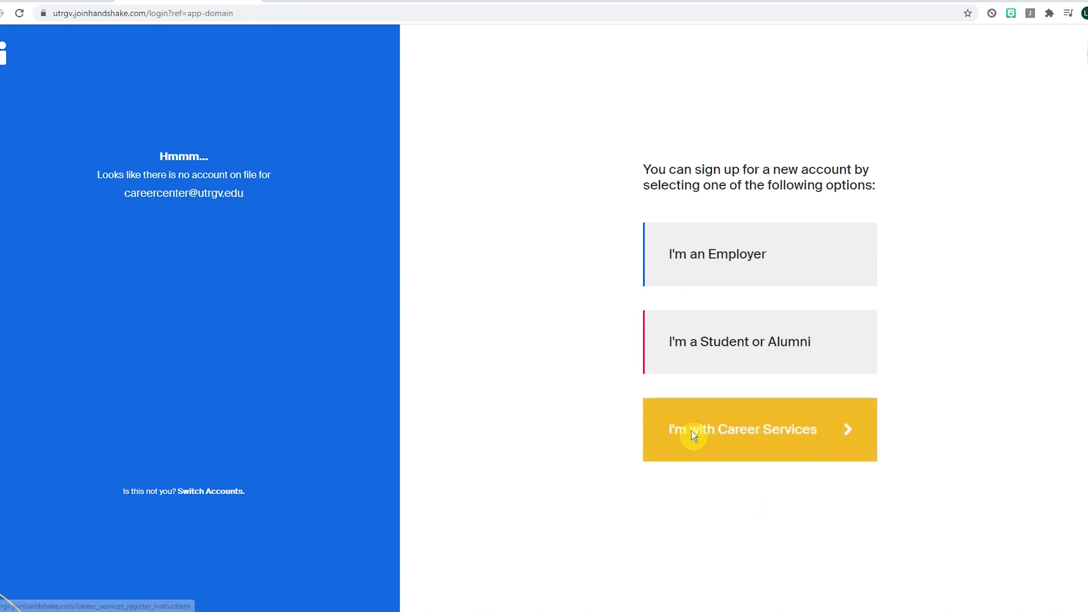
mouse_move(710, 235)
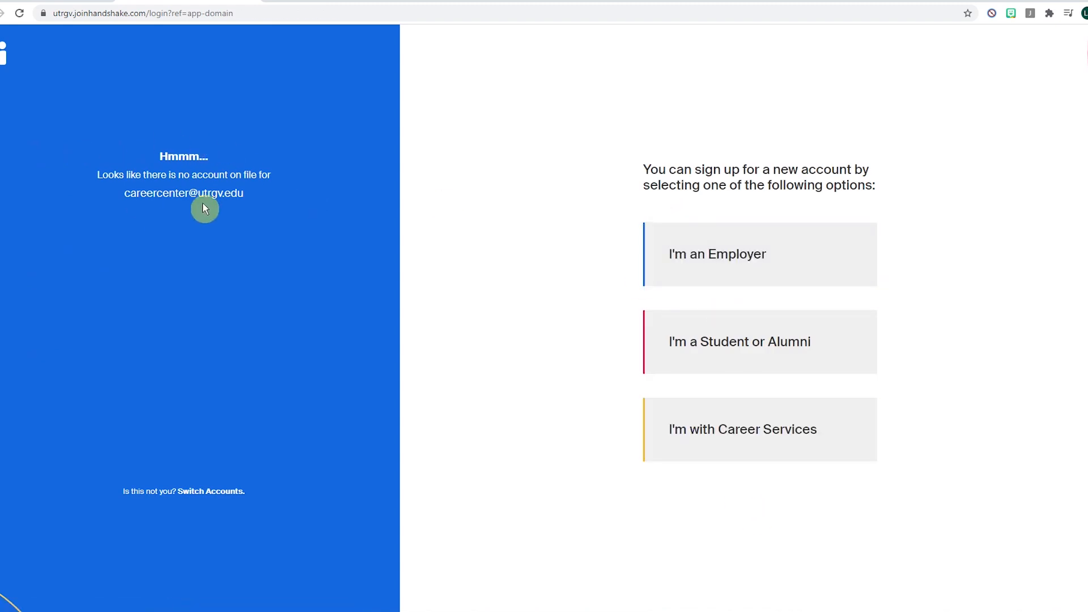
mouse_move(190, 218)
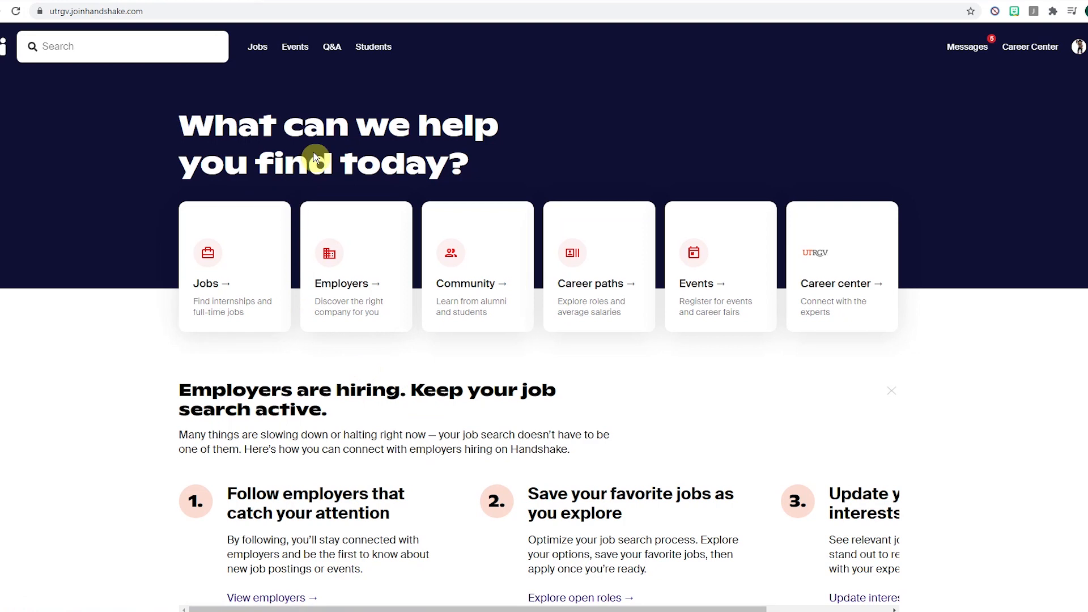
mouse_move(1054, 68)
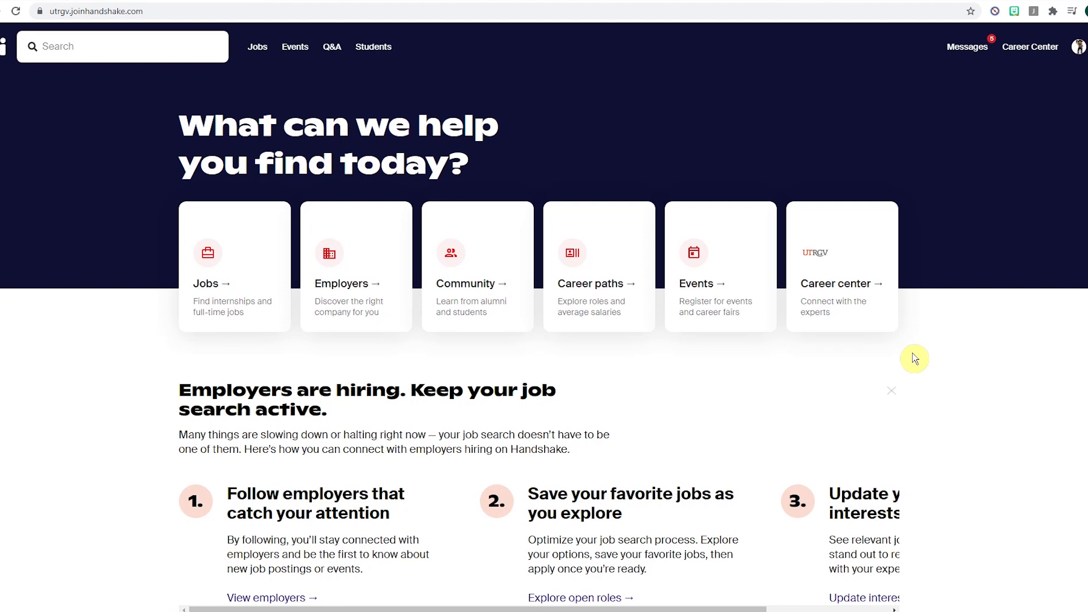
mouse_move(204, 296)
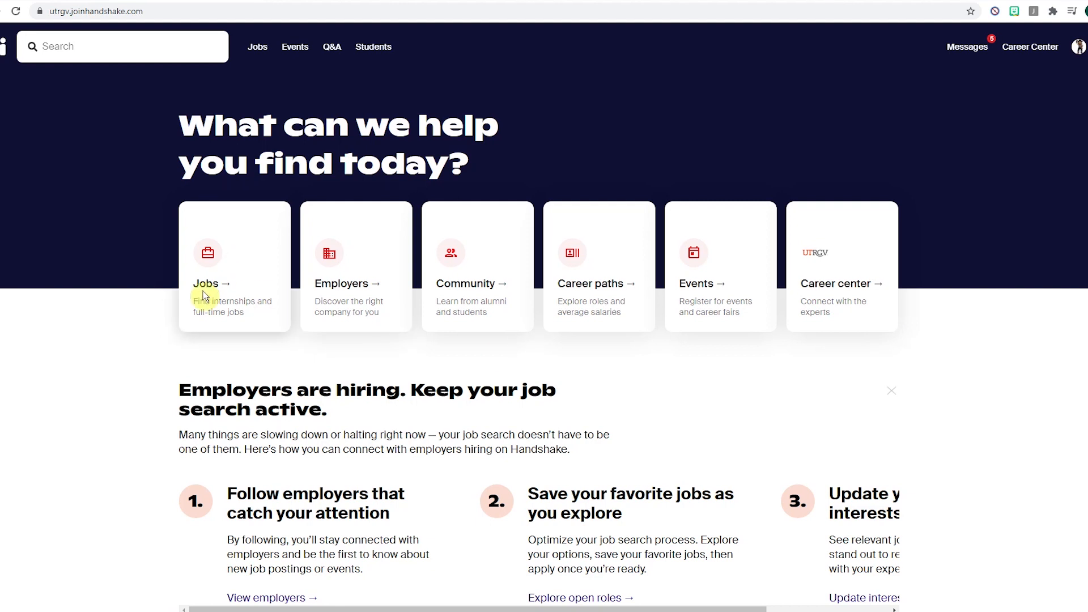
mouse_move(342, 290)
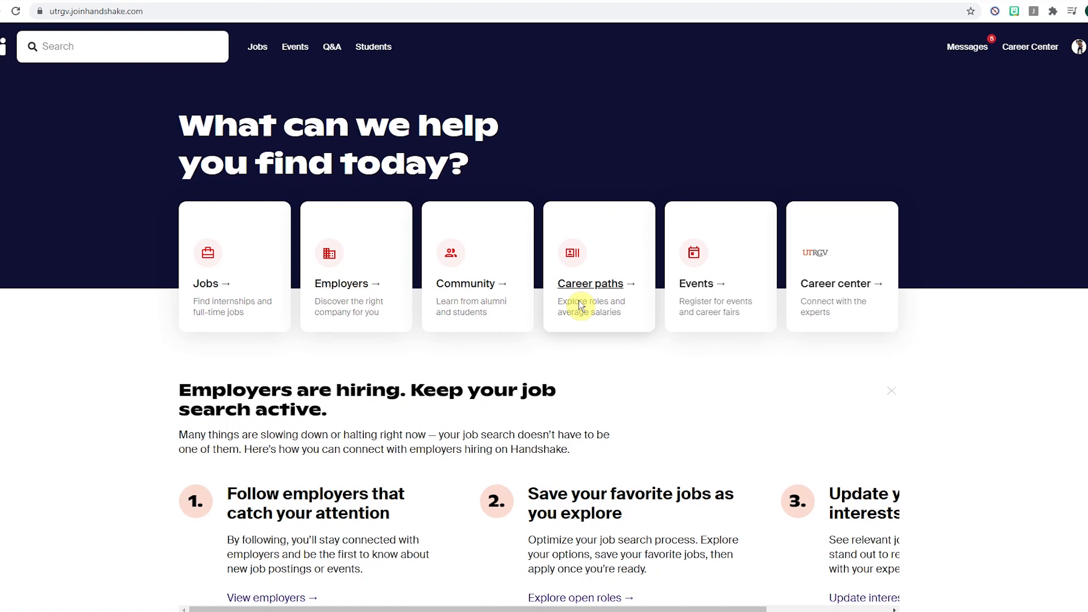
mouse_move(849, 310)
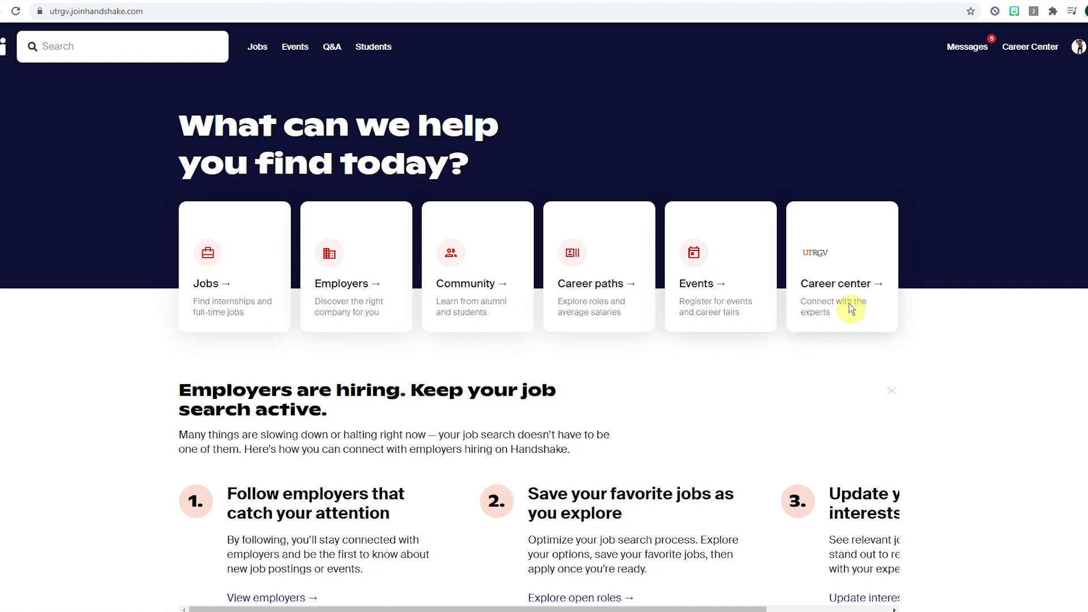
mouse_move(1080, 50)
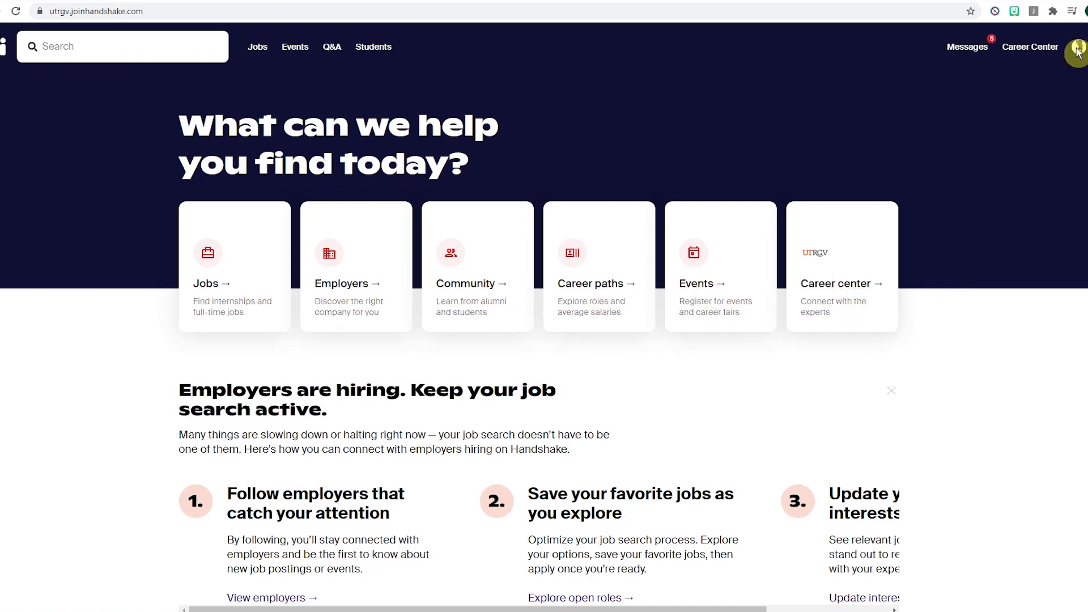
Open the account menu from the avatar in the top-right
click(1081, 52)
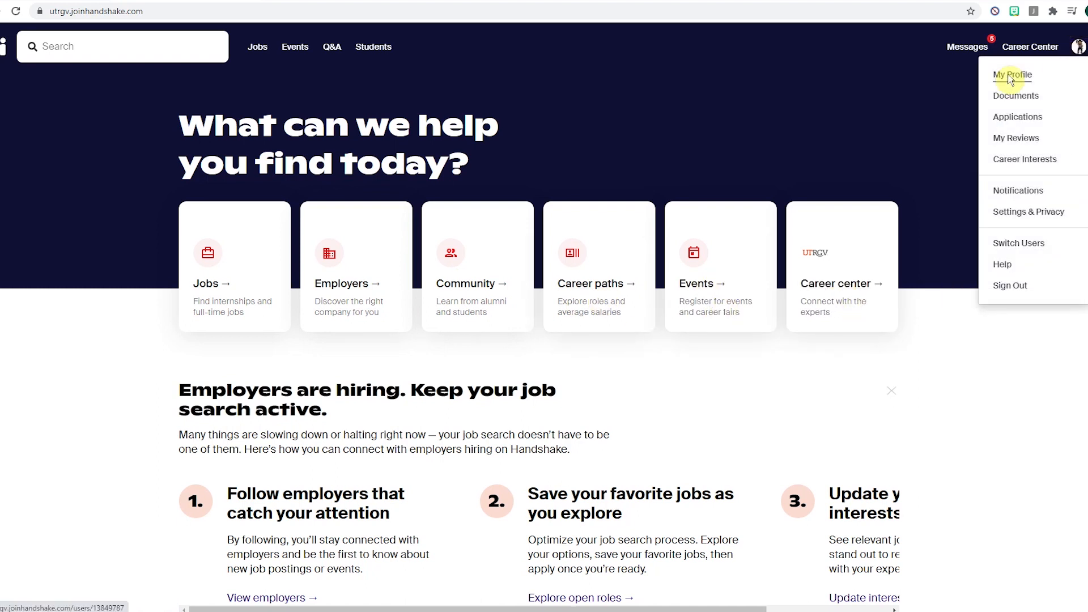
Go to My Profile and put the name header into edit mode
click(1011, 75)
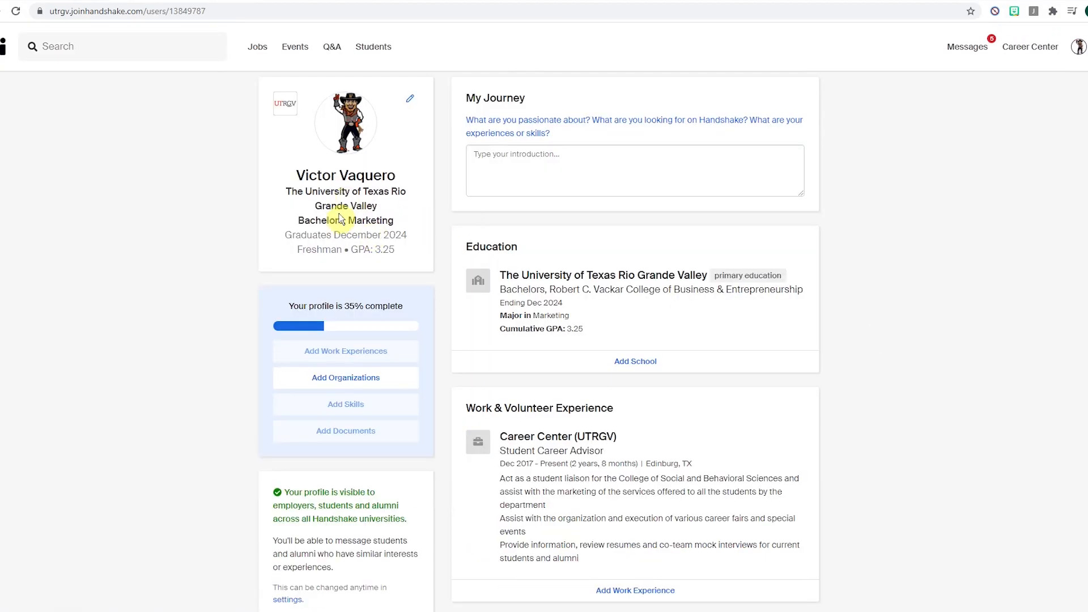
mouse_move(356, 254)
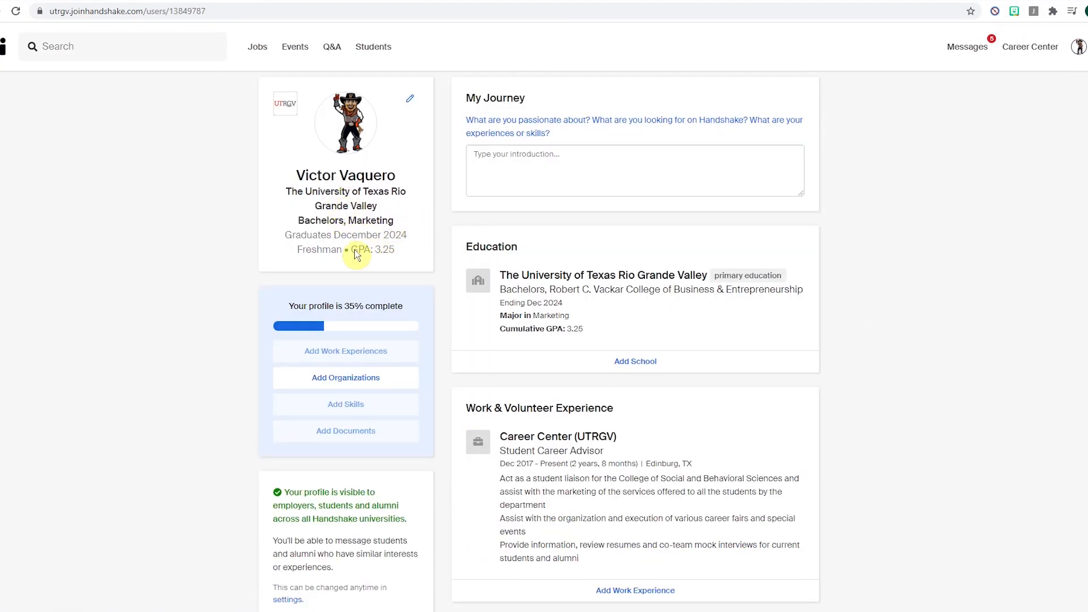
mouse_move(410, 103)
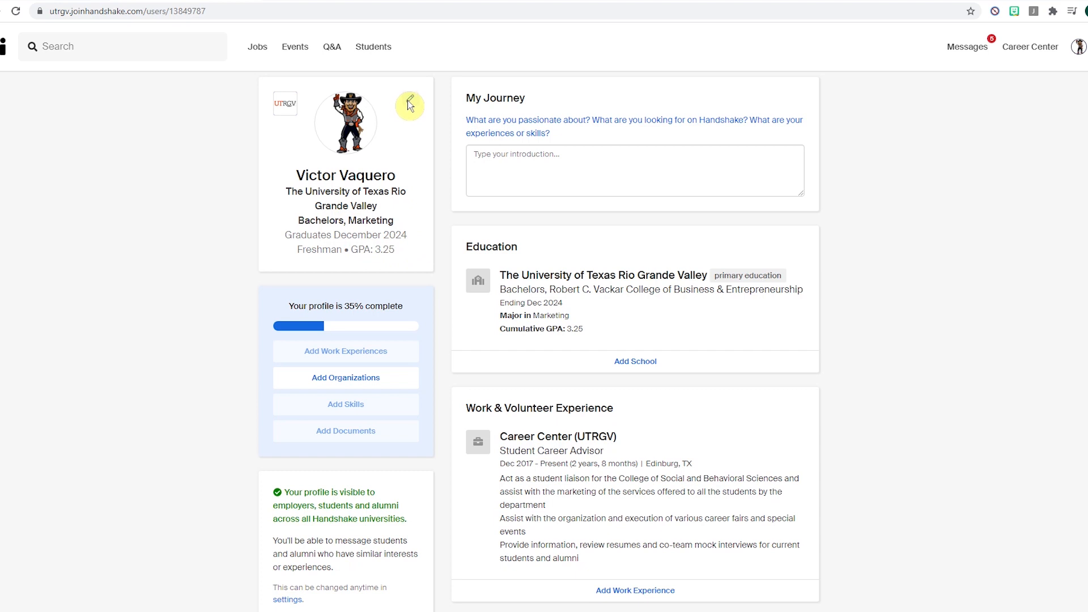
mouse_move(612, 125)
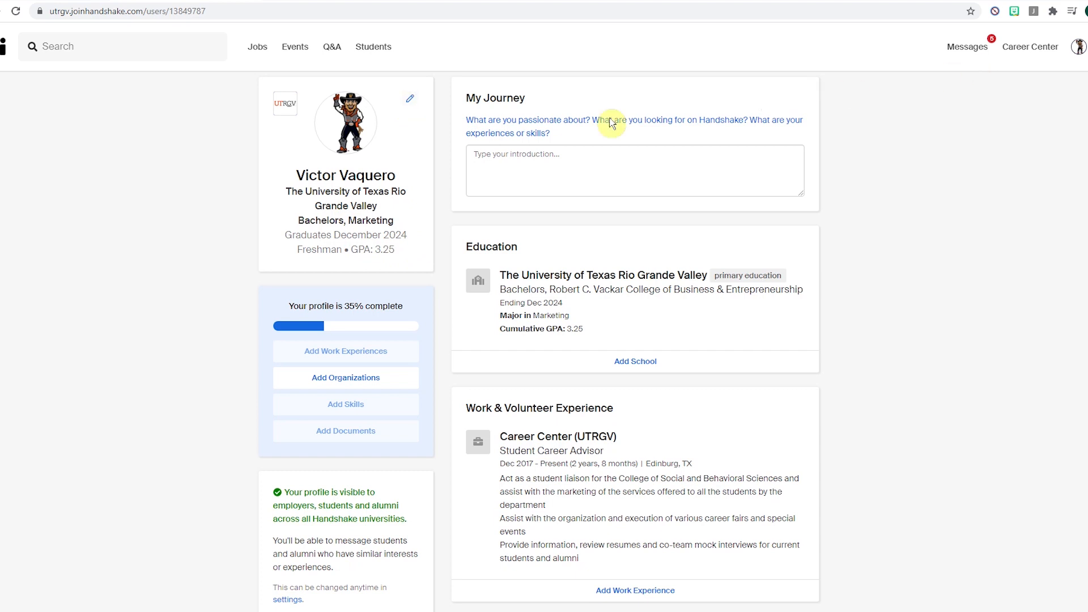
click(409, 98)
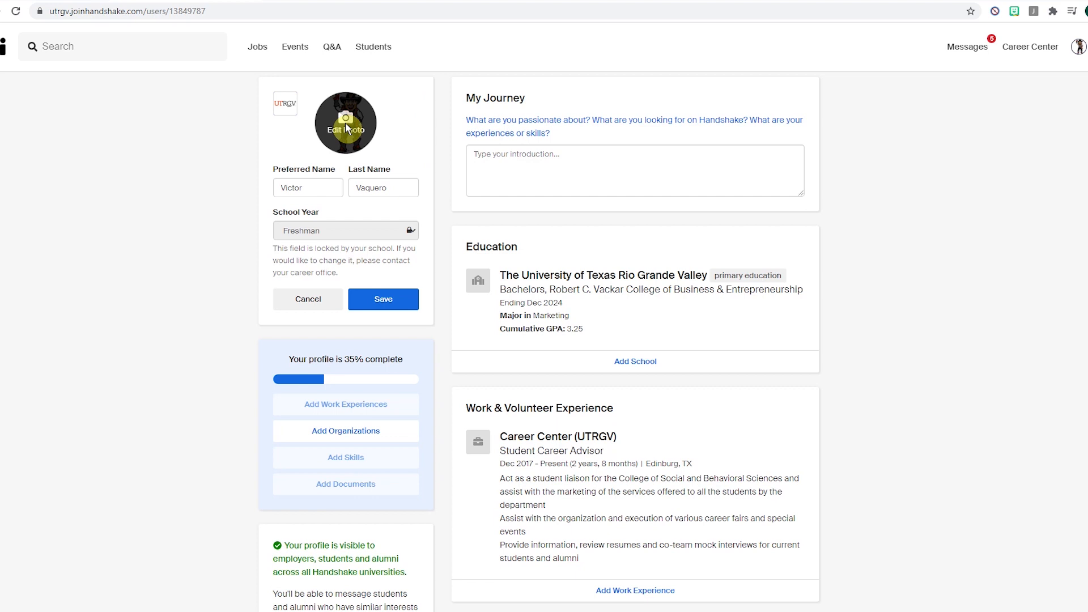
Upload the mascot image as the new profile picture, save it and close the editor
click(346, 122)
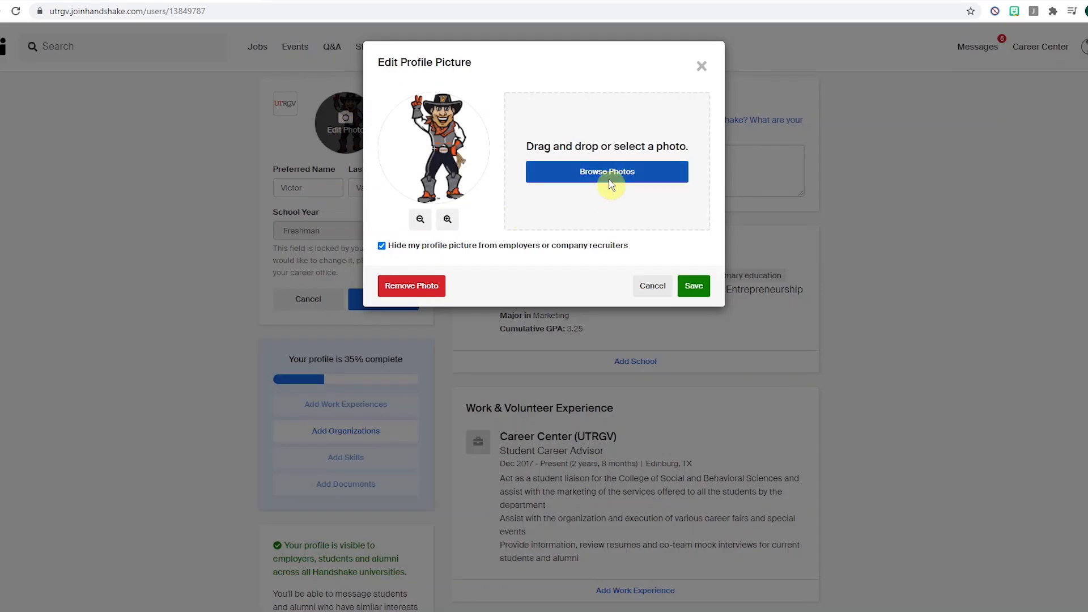
click(606, 172)
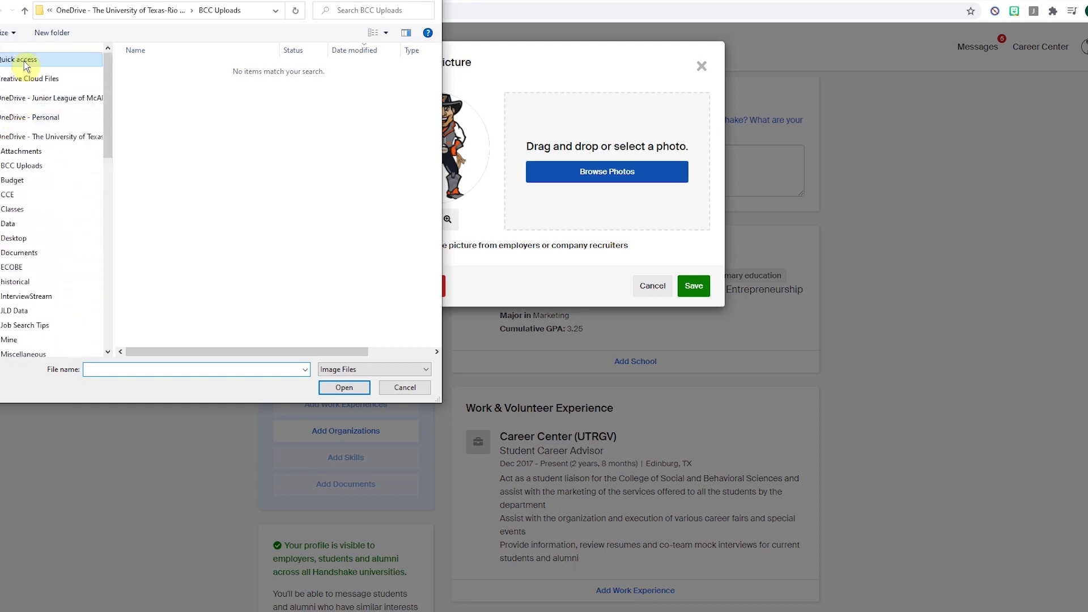
click(13, 349)
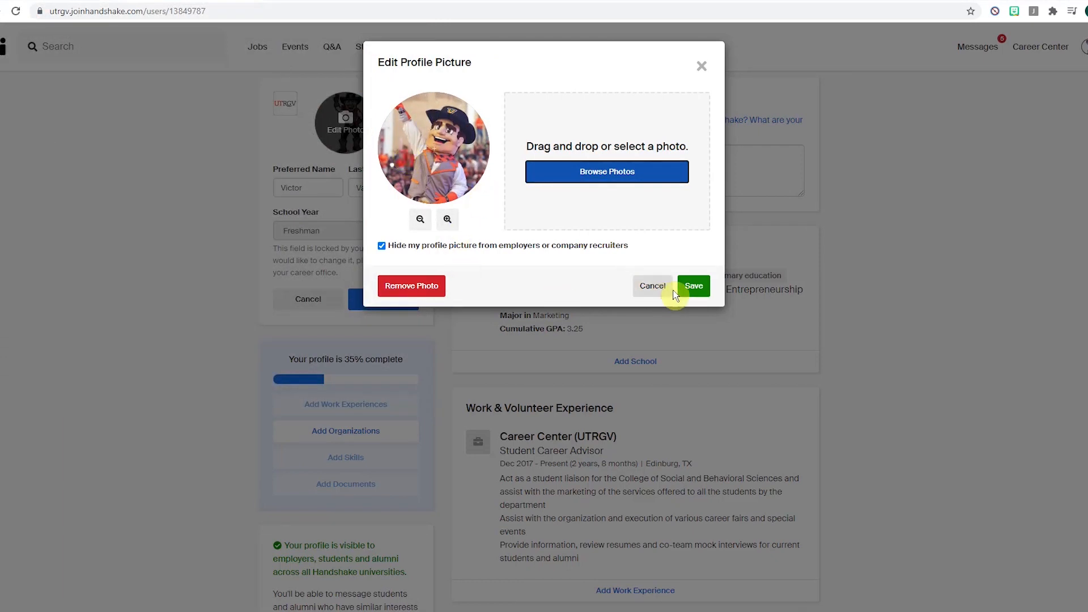
click(693, 286)
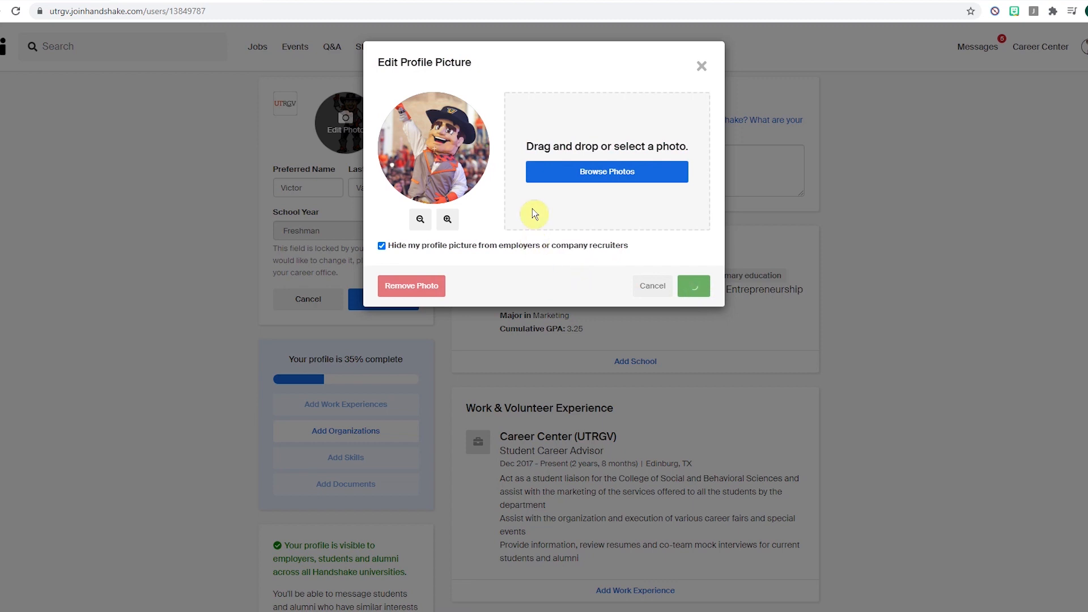
mouse_move(517, 147)
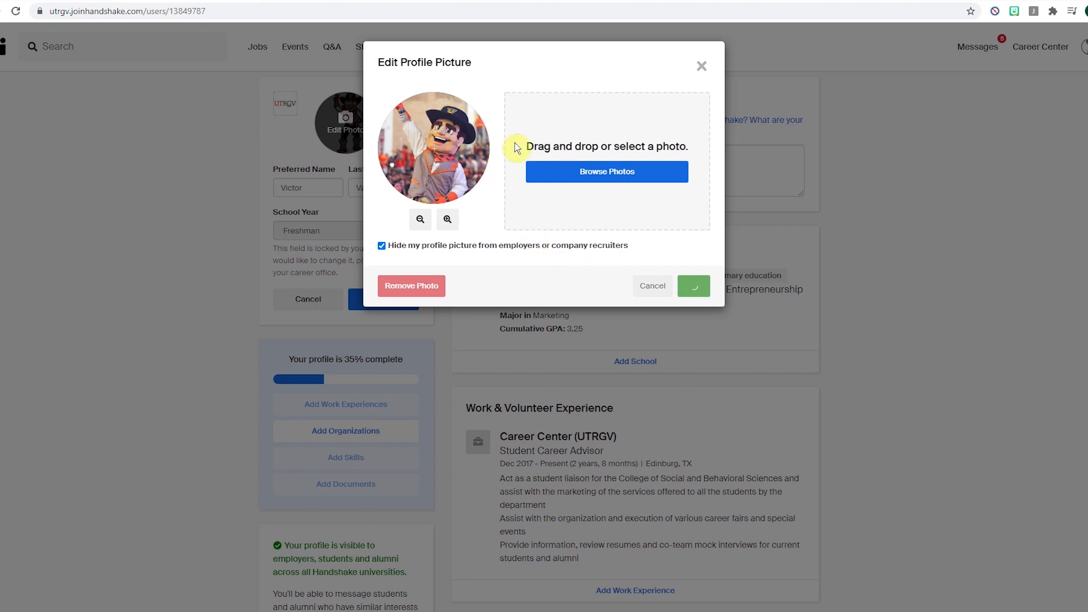
click(701, 66)
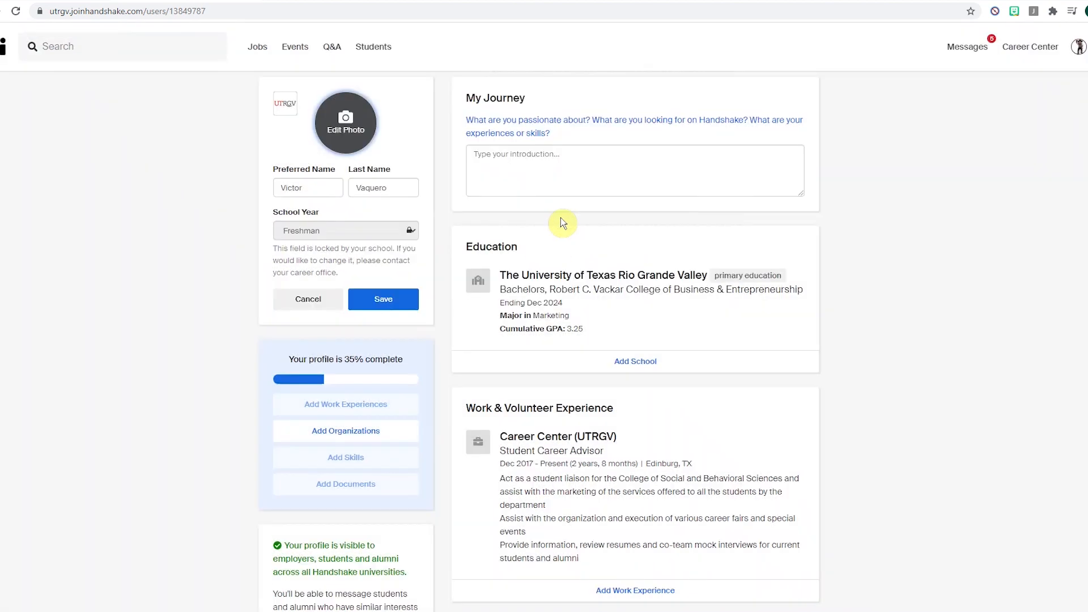